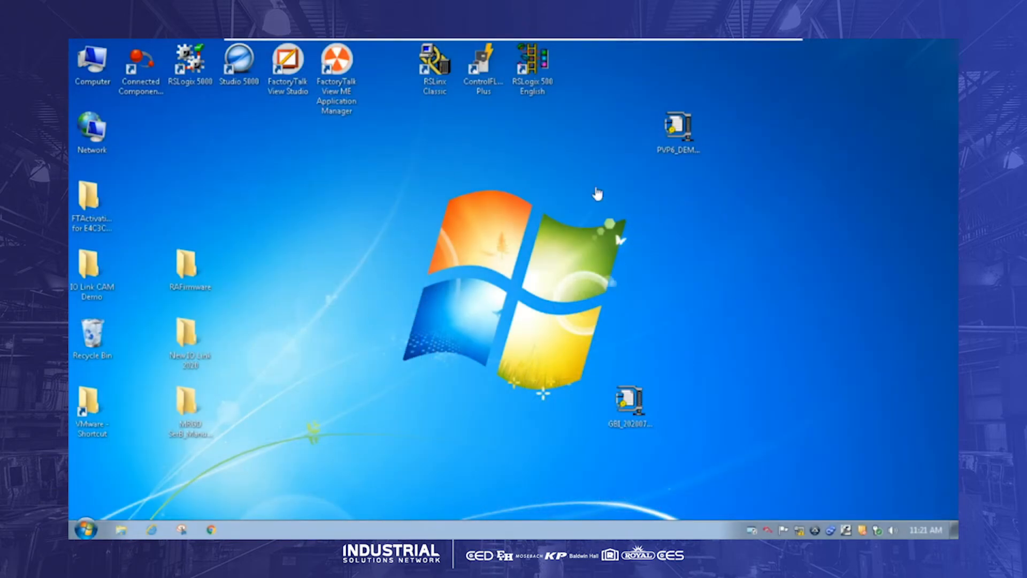
pyautogui.moveTo(603, 98)
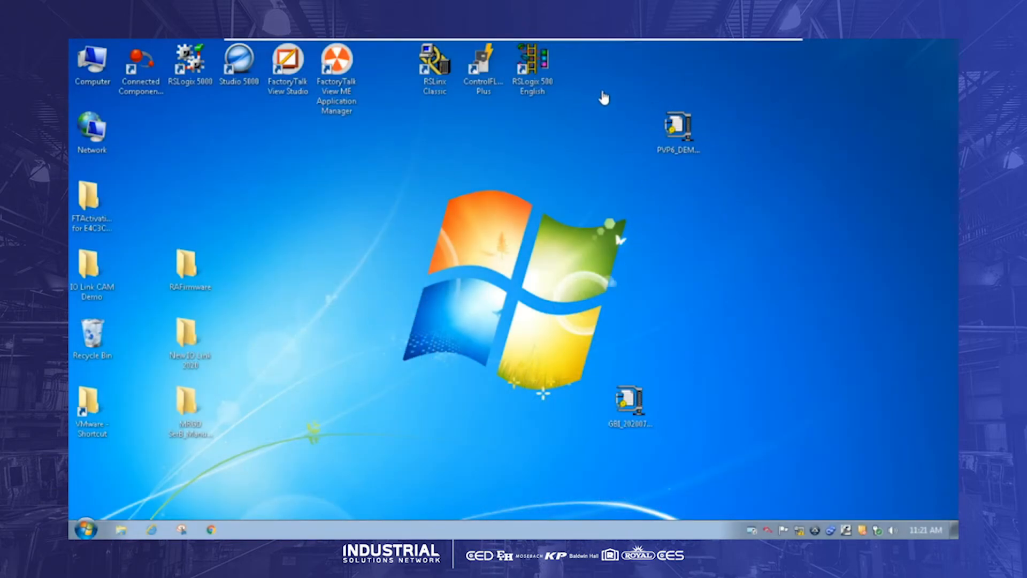
pyautogui.moveTo(337, 62)
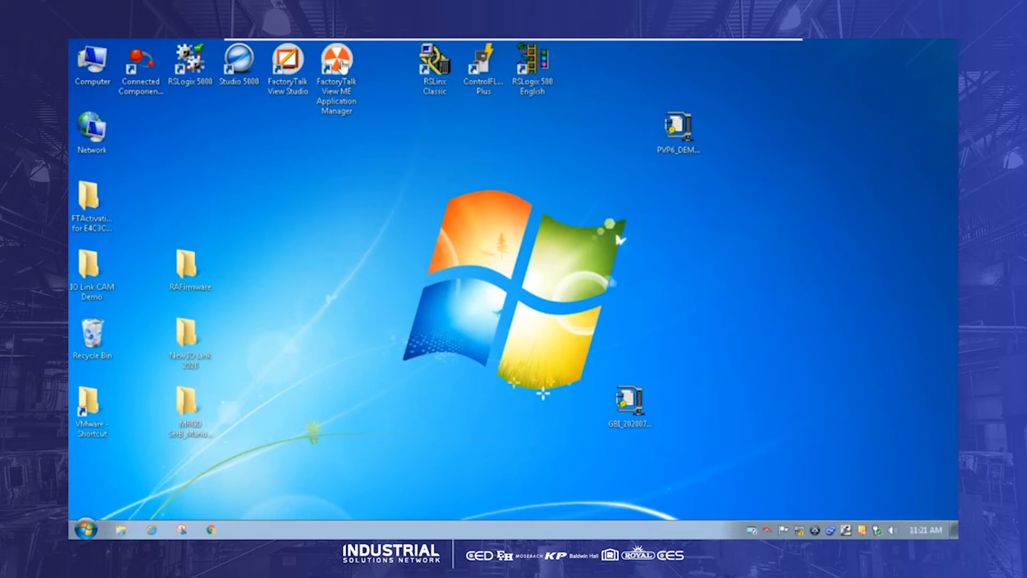
# Launch FactoryTalk View ME Application Manager from its desktop shortcut
pyautogui.click(336, 66)
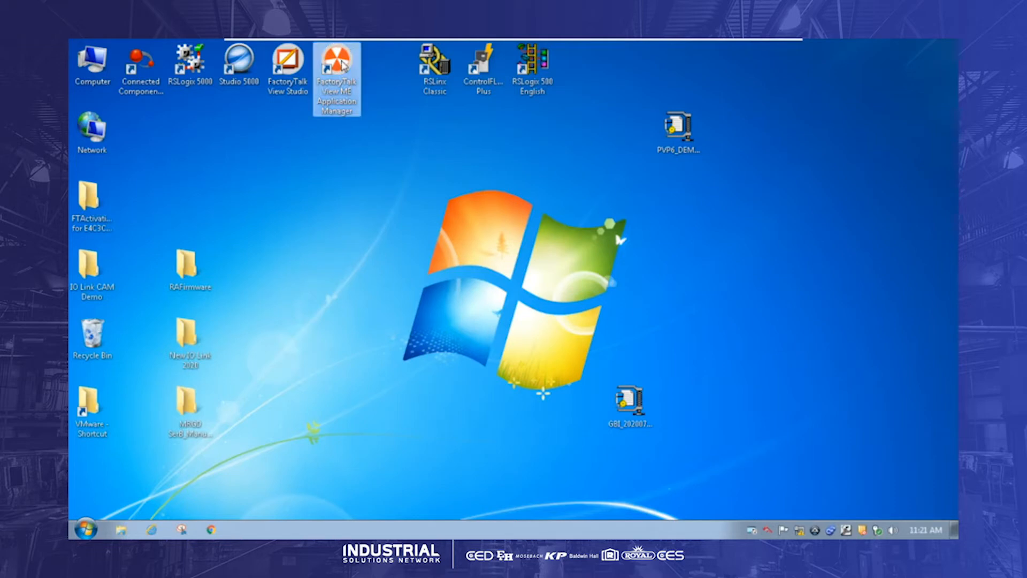
pyautogui.doubleClick(336, 62)
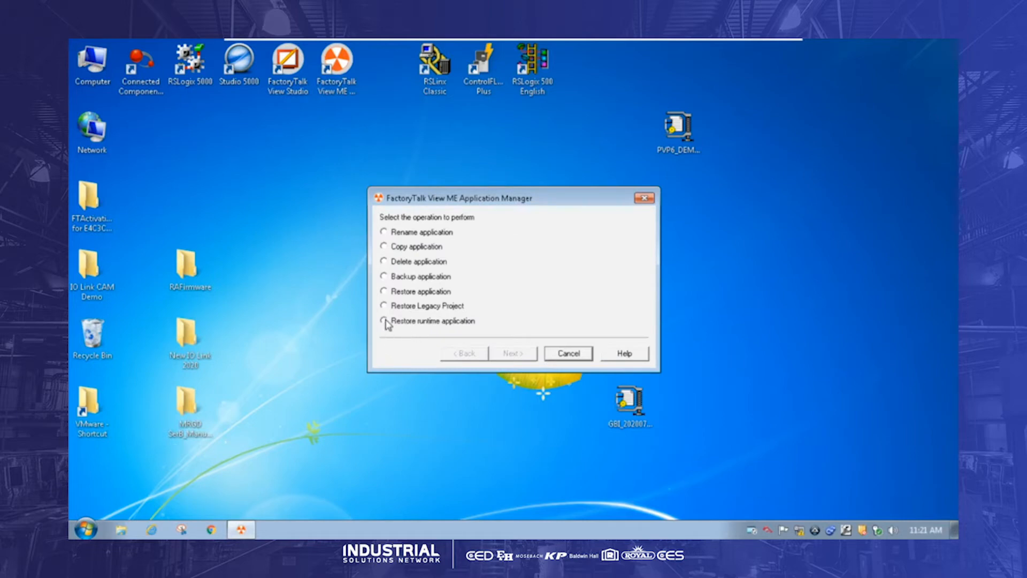
# Choose Restore runtime application with PVP6_DEMO.mer from the Desktop and continue to the naming step
pyautogui.click(513, 353)
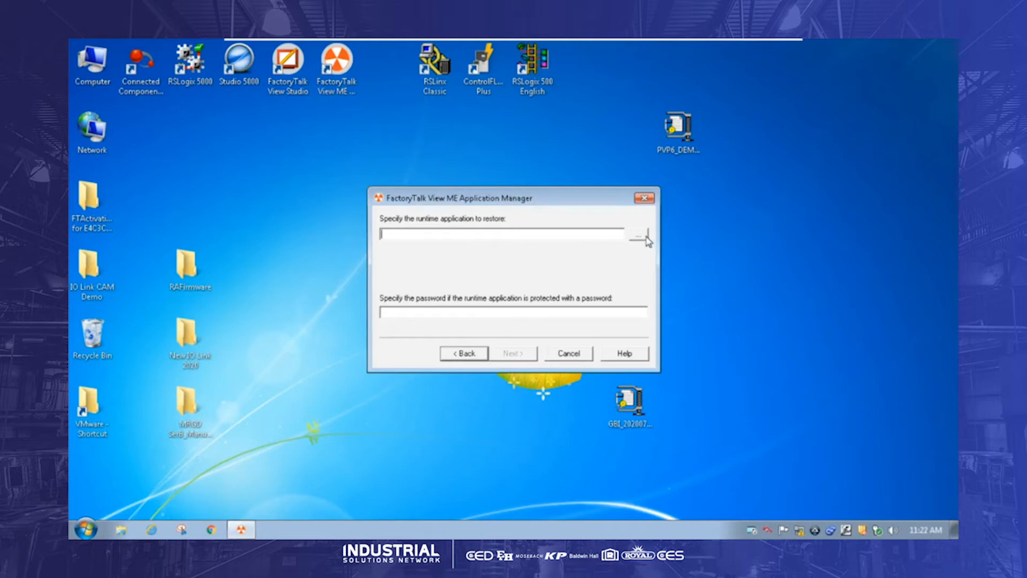
pyautogui.click(641, 235)
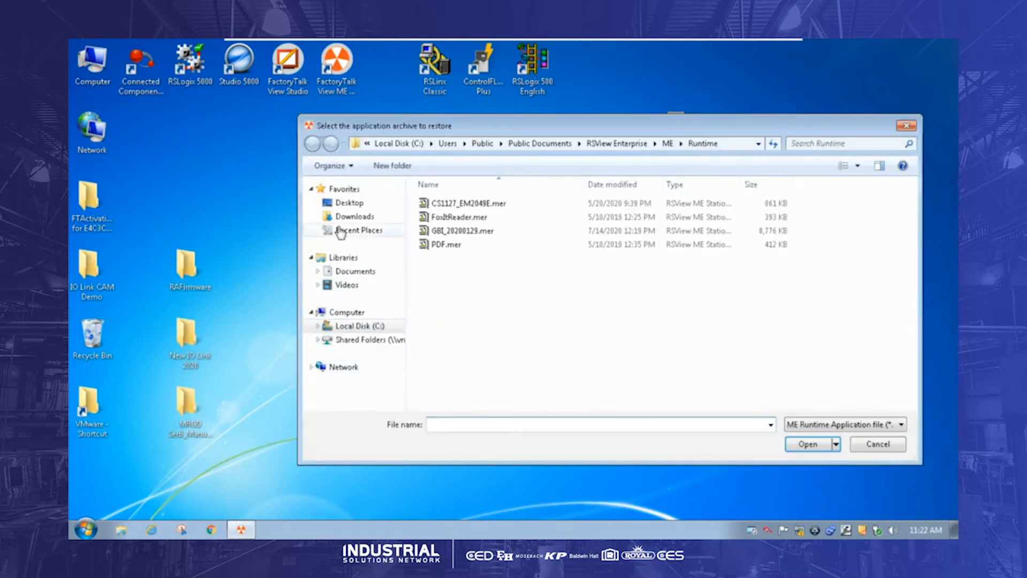
pyautogui.click(348, 202)
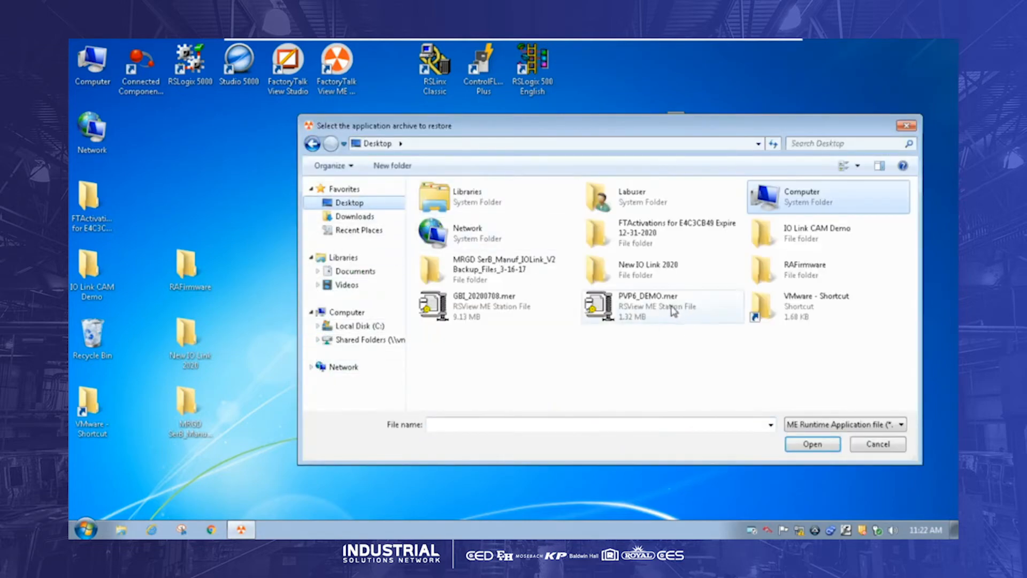
pyautogui.click(648, 306)
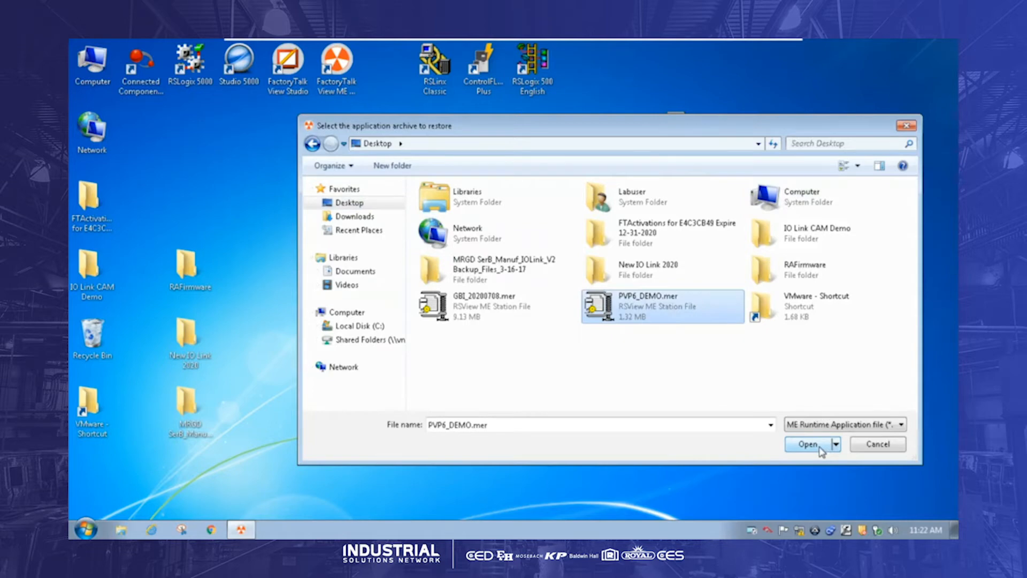
pyautogui.click(808, 444)
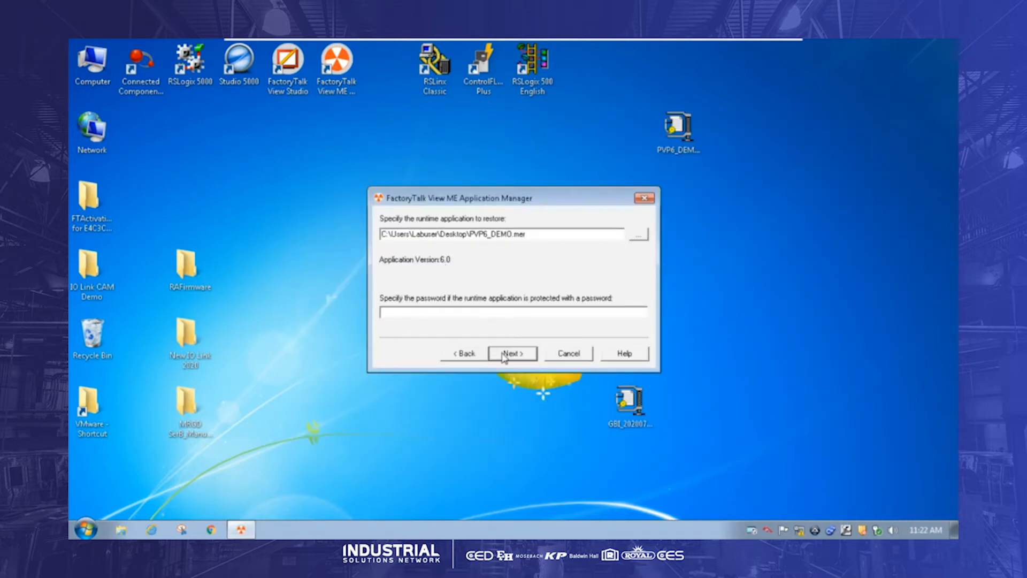
pyautogui.click(512, 353)
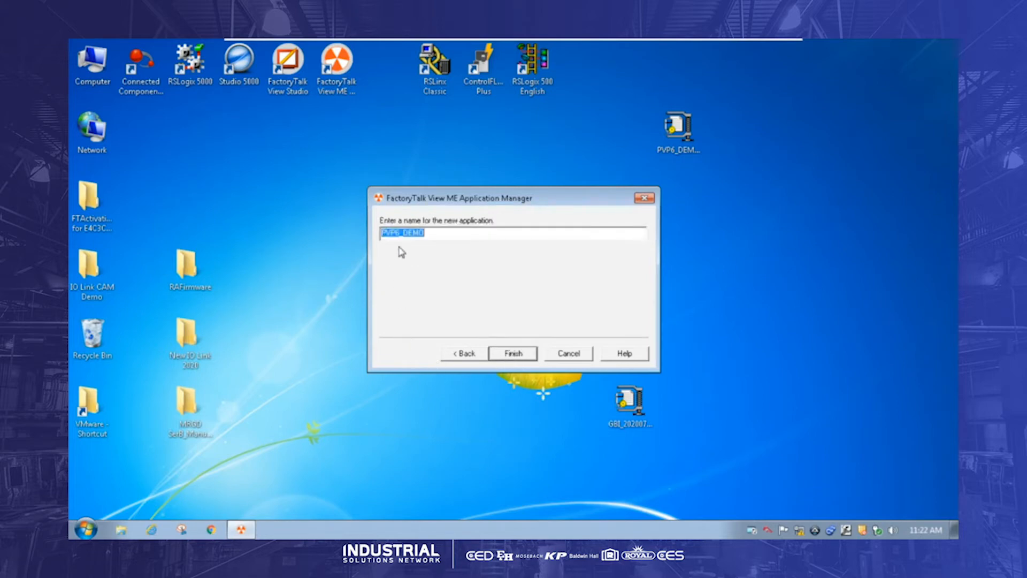
# Keep the name PVP6_DEMO and finish restoring the runtime as a new application
pyautogui.click(512, 233)
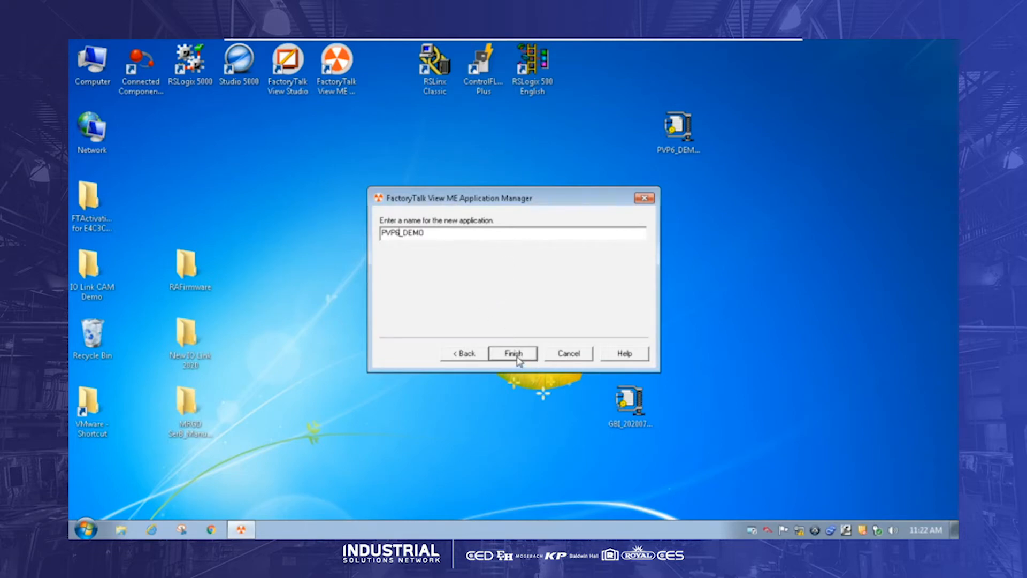
pyautogui.click(513, 353)
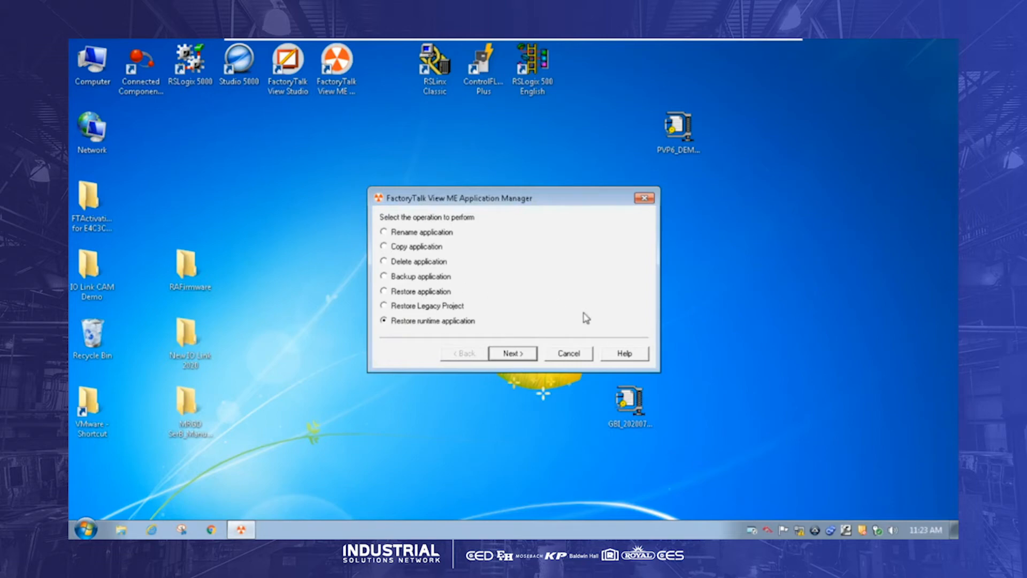
# Close the Application Manager and launch FactoryTalk View Studio from the desktop
pyautogui.click(567, 353)
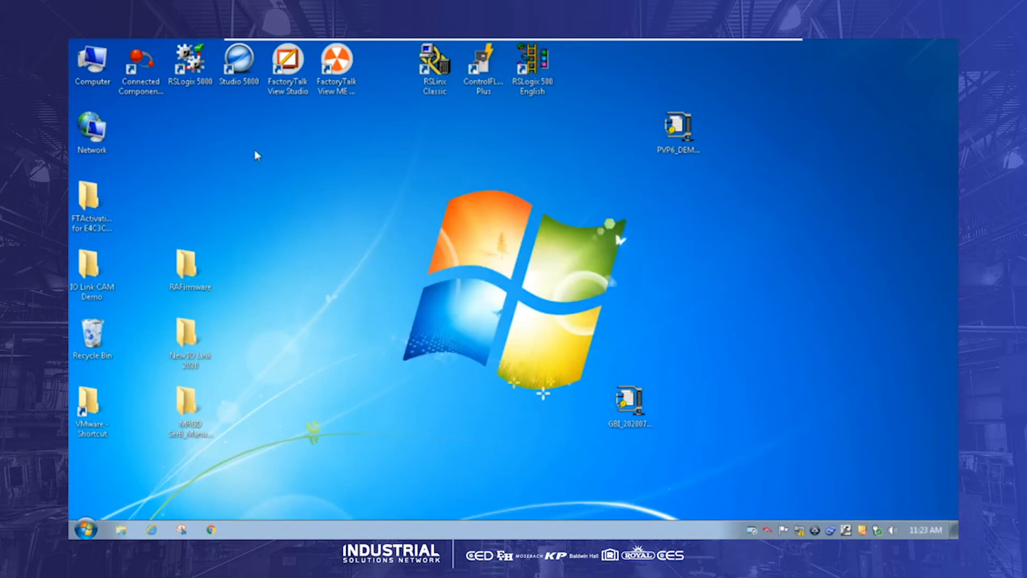
pyautogui.click(286, 62)
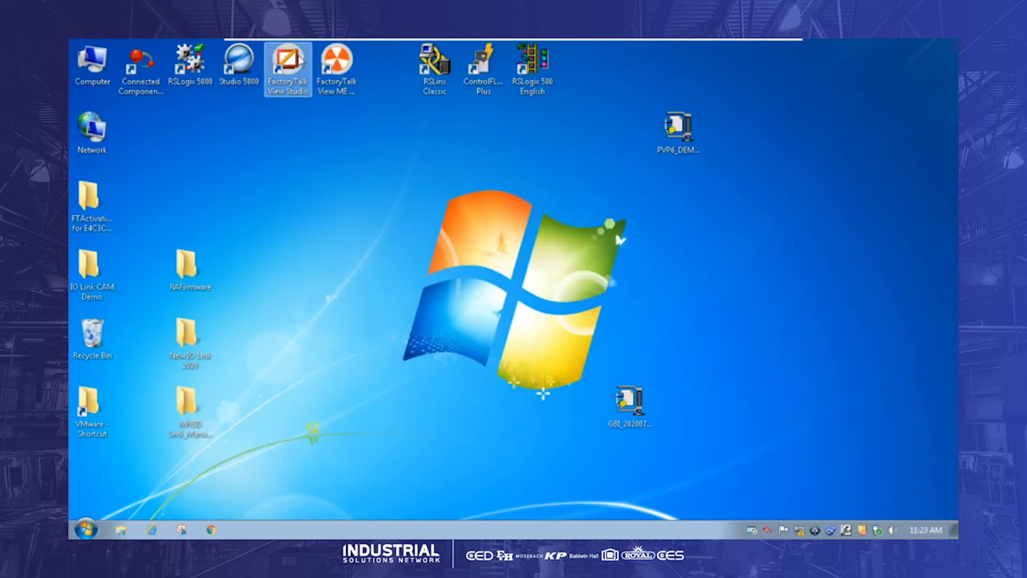
pyautogui.doubleClick(288, 60)
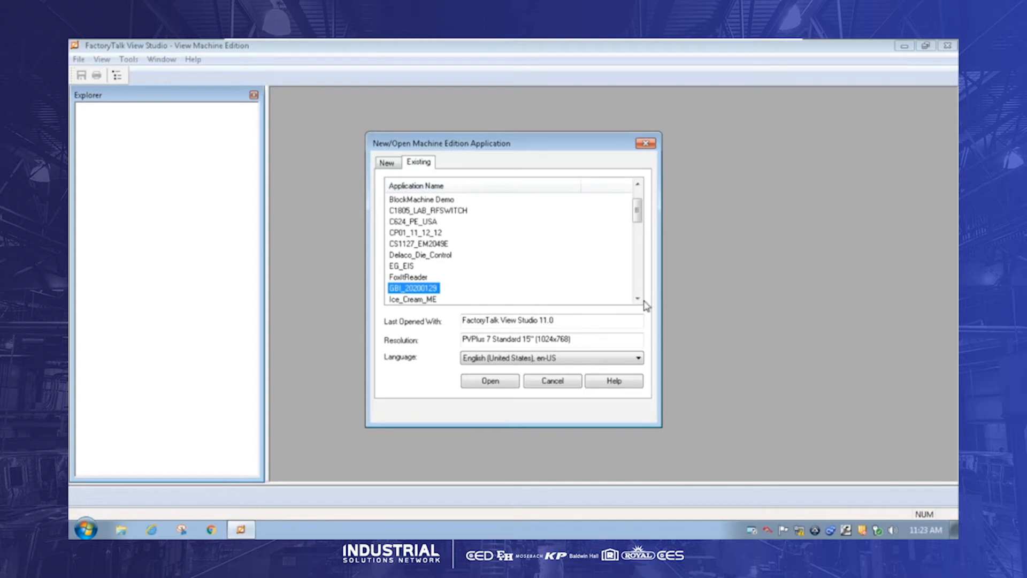
# Select the existing PVP6_DEMO application and start opening it
pyautogui.click(636, 299)
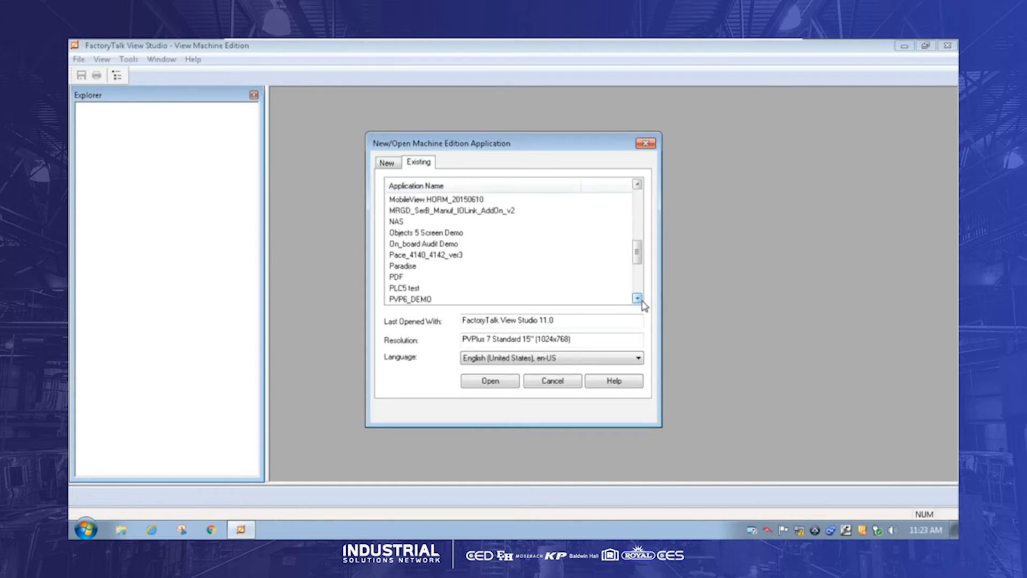
pyautogui.click(410, 298)
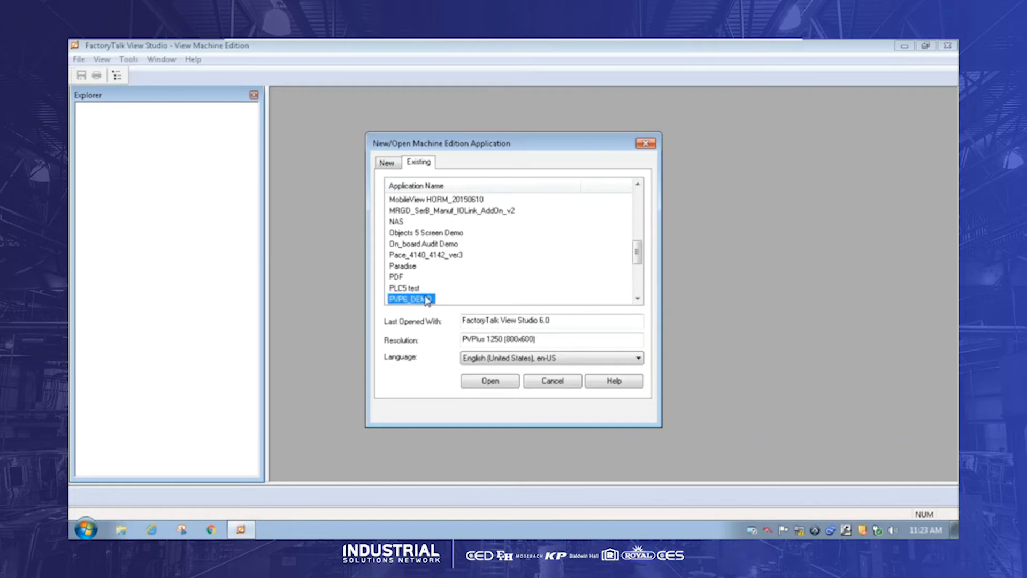
pyautogui.scroll(-3)
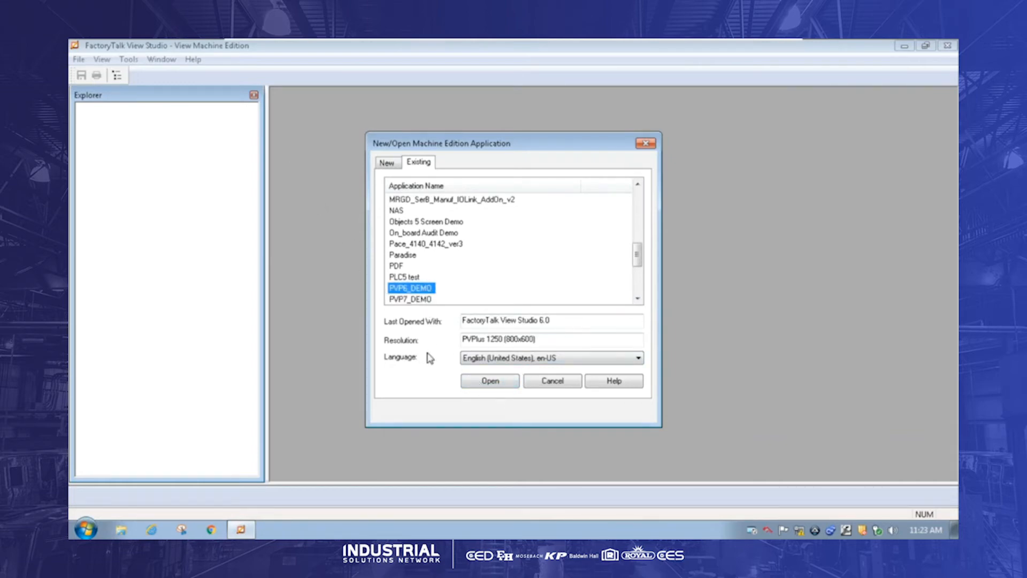
pyautogui.click(489, 381)
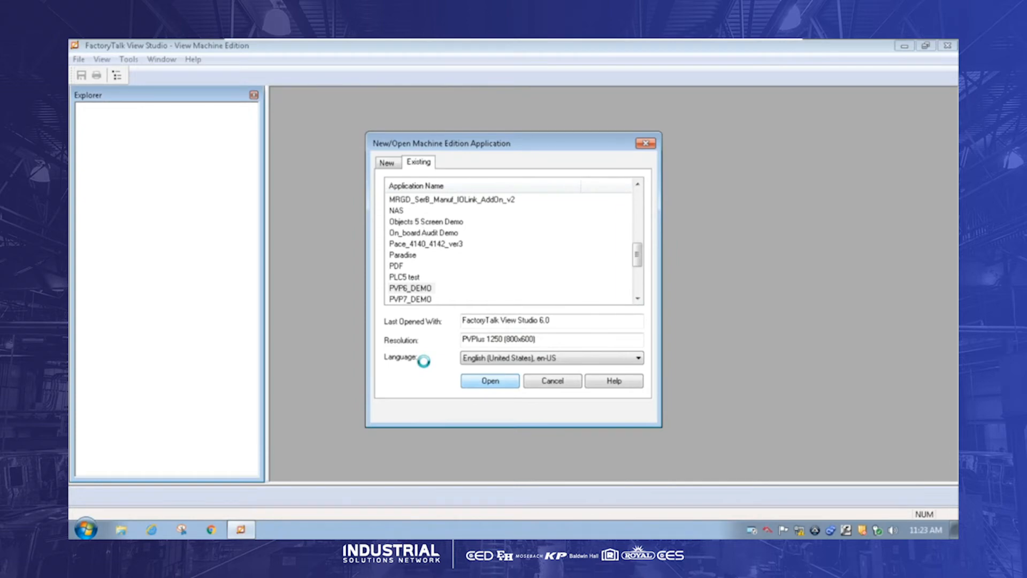
# Agree to convert PVP6_DEMO to version 11.00.00 so its project tree loads
pyautogui.click(489, 380)
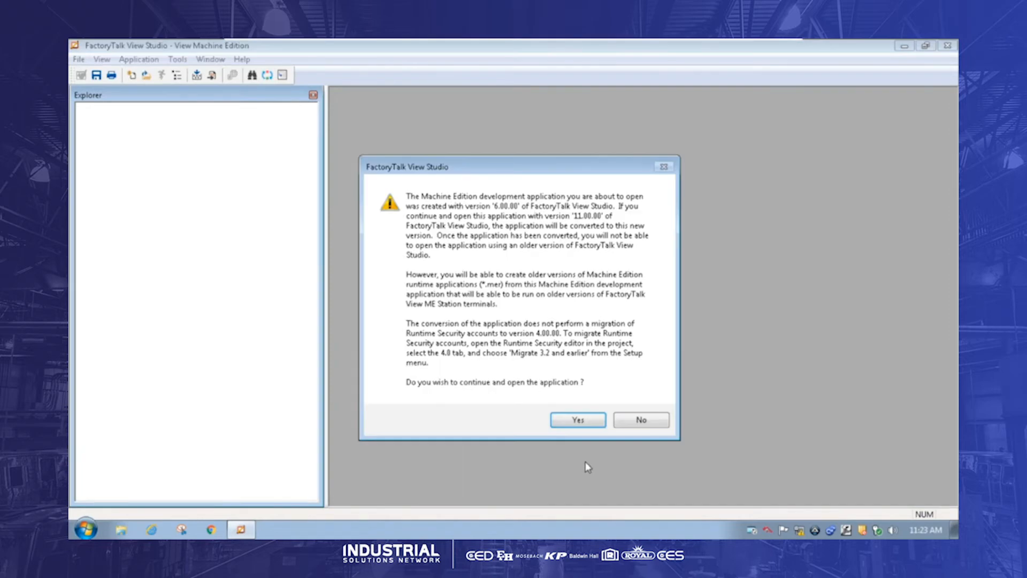
pyautogui.click(577, 420)
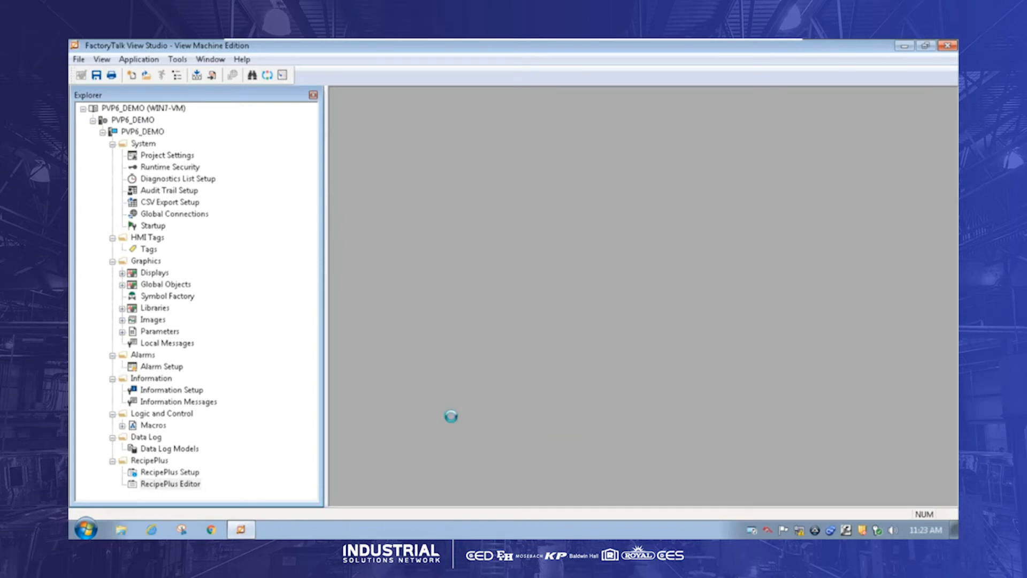
pyautogui.scroll(-3)
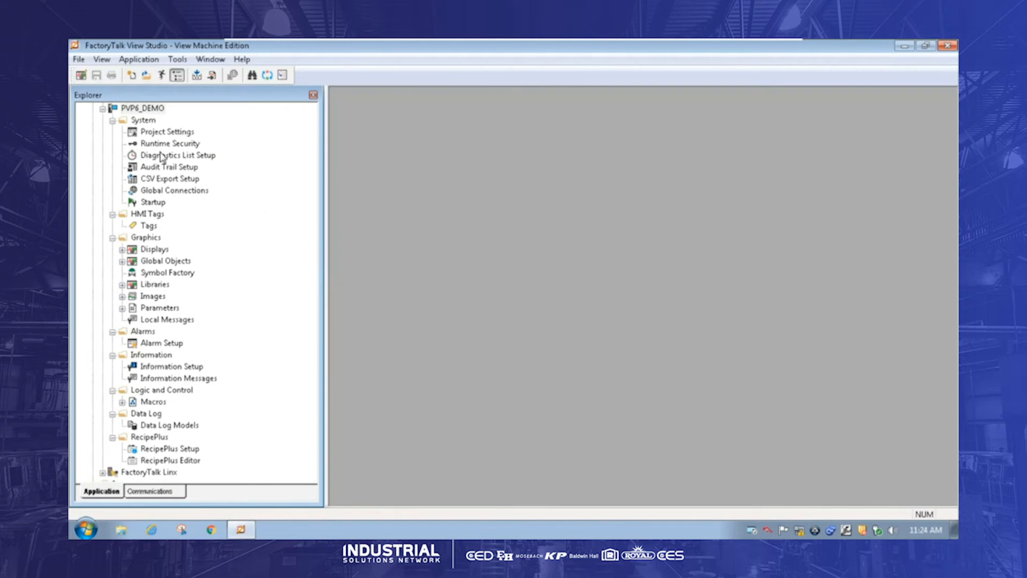
# In Project Settings, set window size to PVPlus 7 Standard/Performance 10" (800x600) and confirm
pyautogui.rightClick(167, 132)
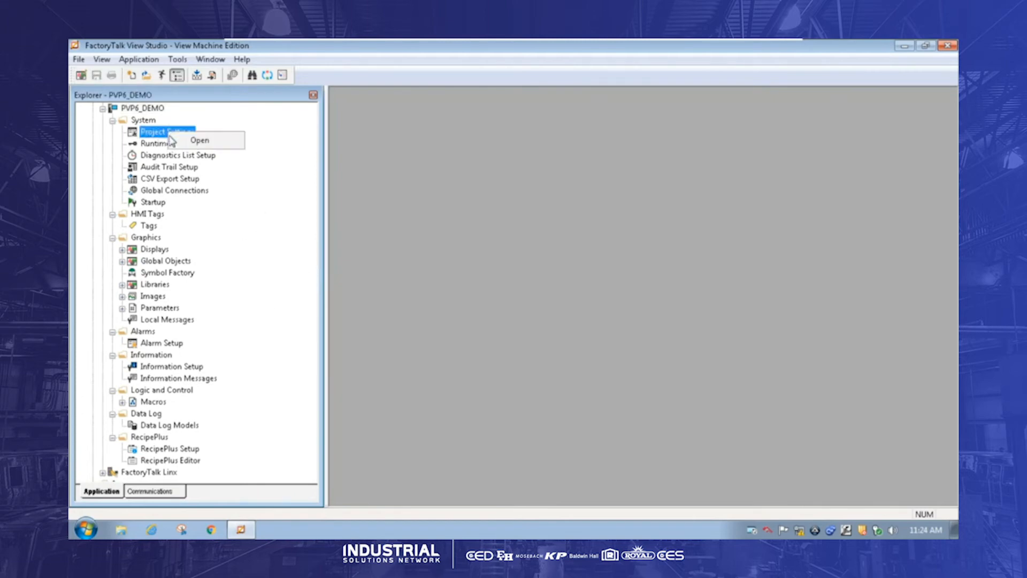
pyautogui.click(199, 140)
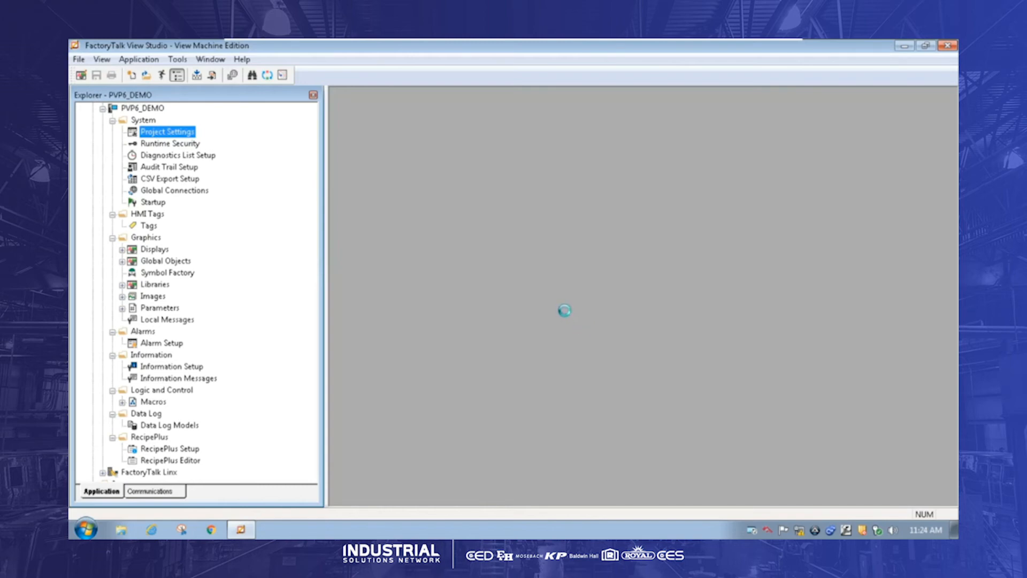
pyautogui.doubleClick(167, 132)
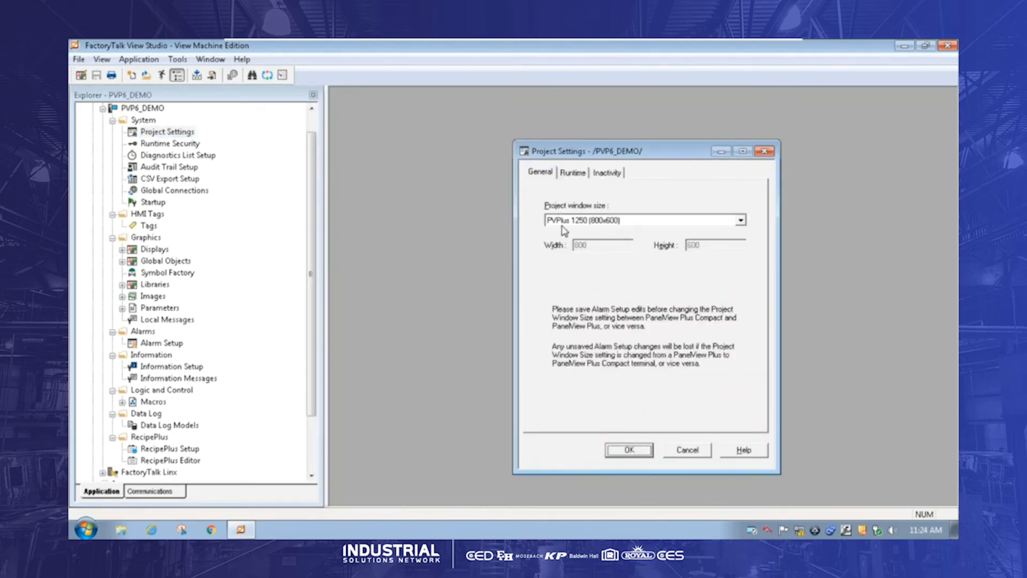
pyautogui.click(739, 219)
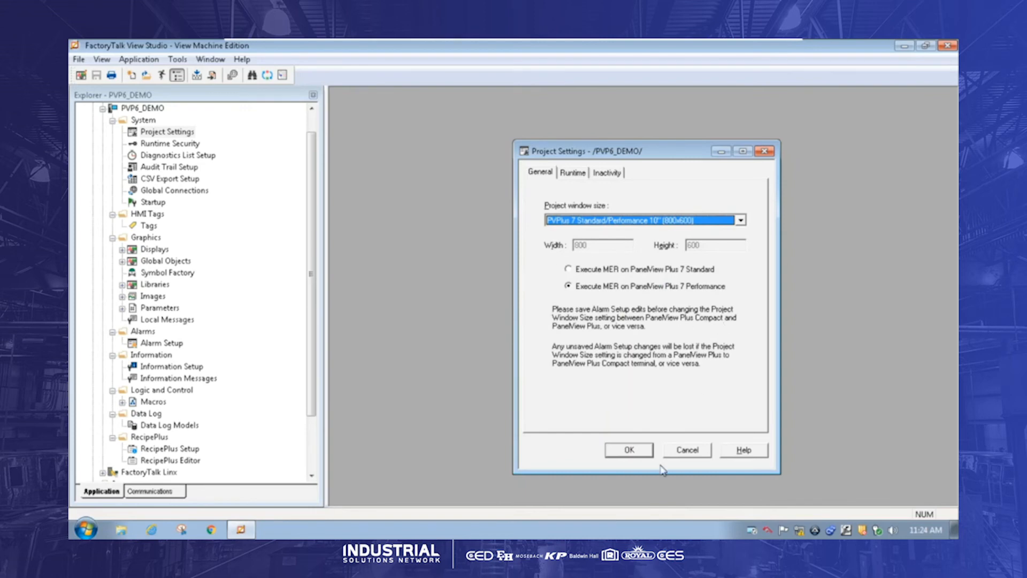
pyautogui.click(628, 450)
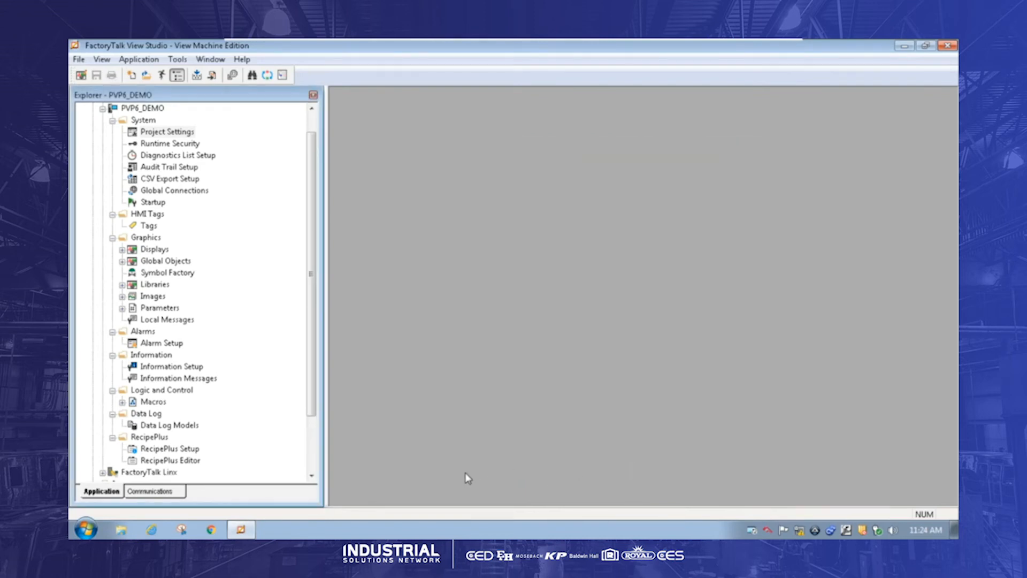
pyautogui.moveTo(383, 409)
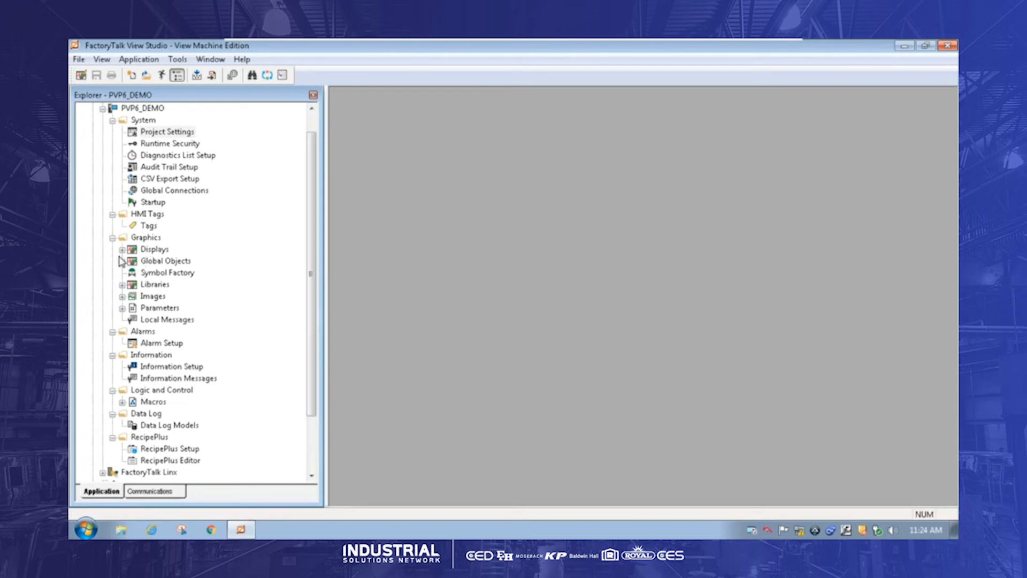
# Expand Displays and show the MAIN display with the K&T Automotive paint shop screen
pyautogui.click(122, 249)
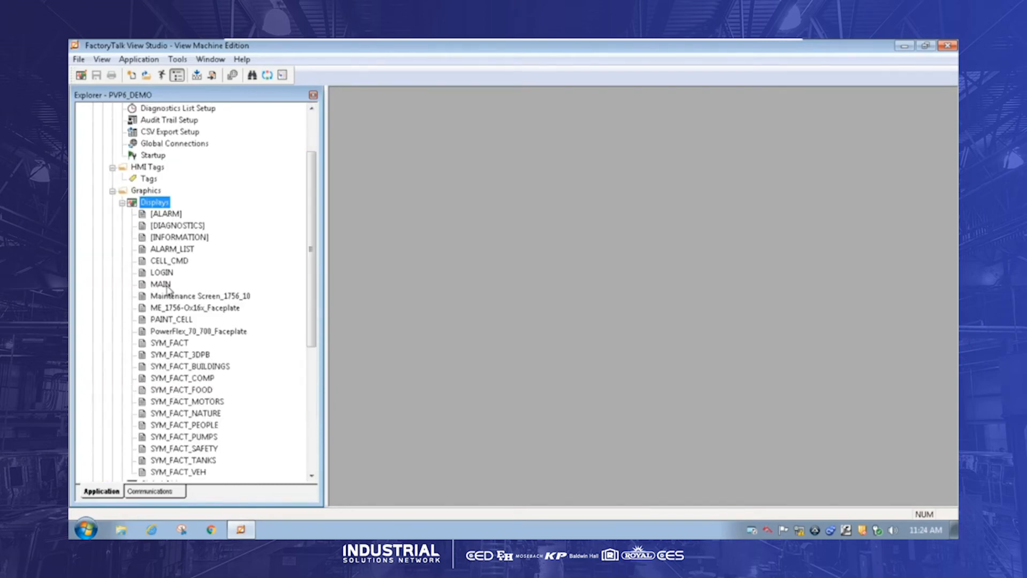
pyautogui.doubleClick(161, 284)
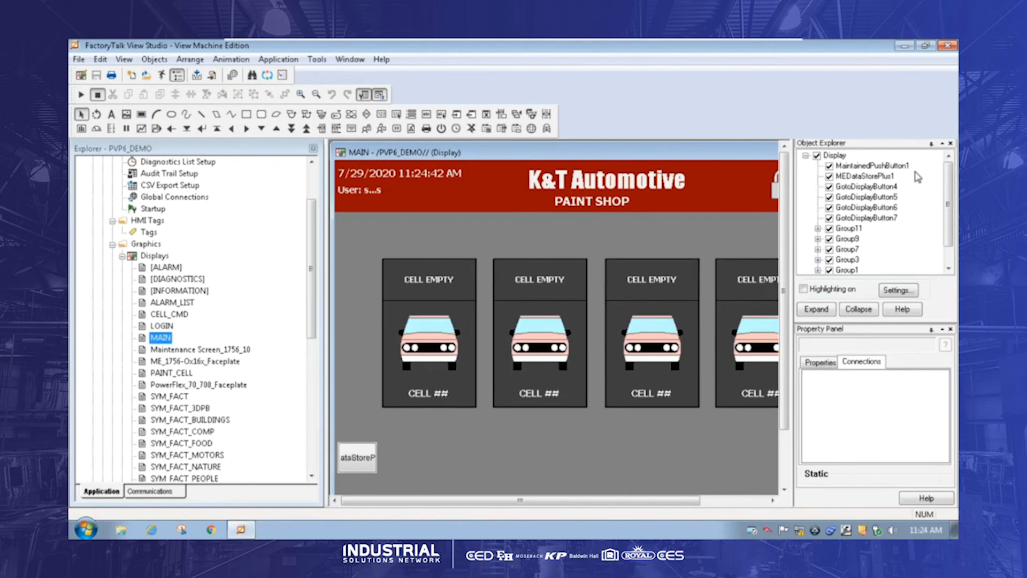
pyautogui.click(950, 142)
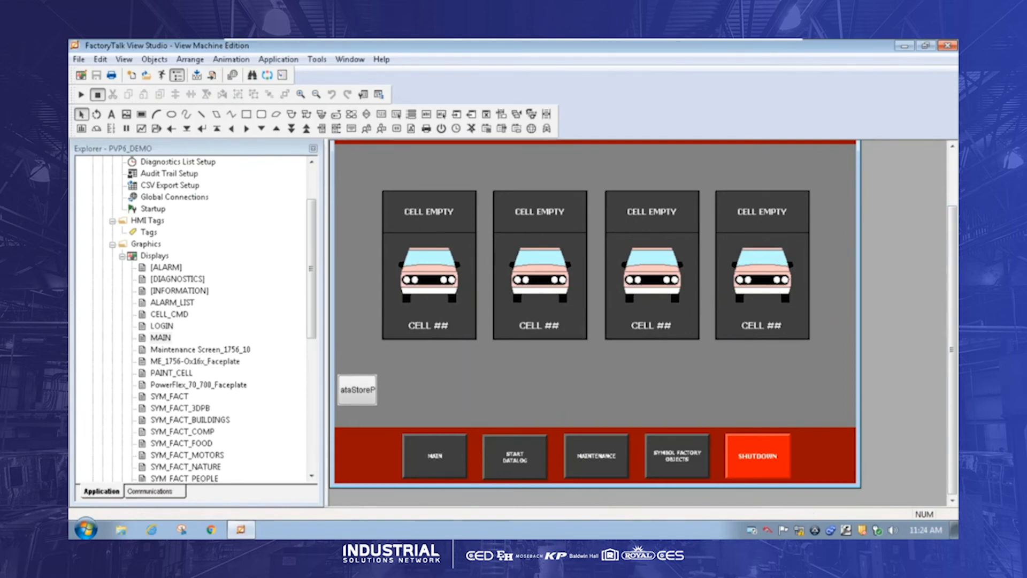
pyautogui.moveTo(132, 108)
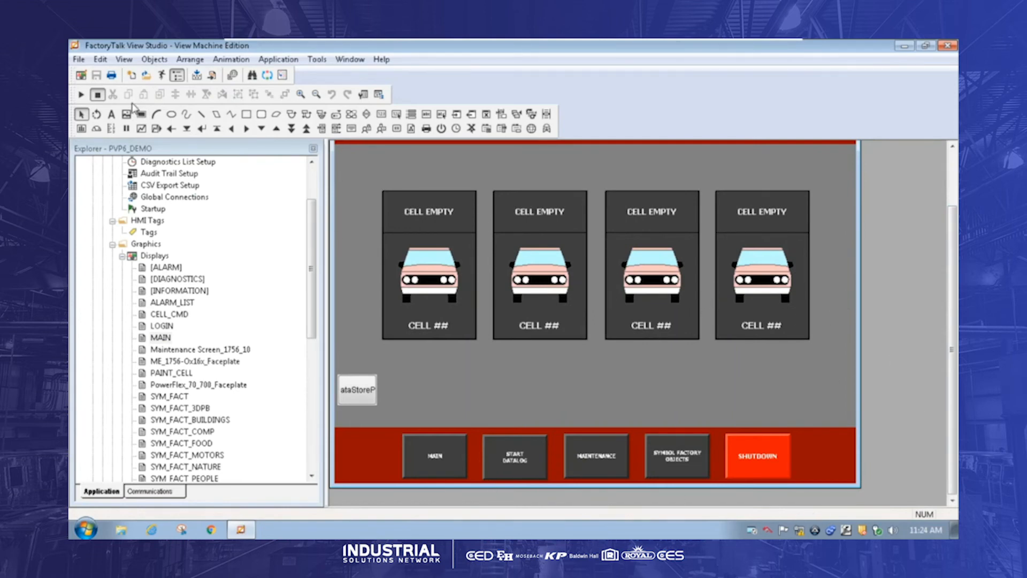